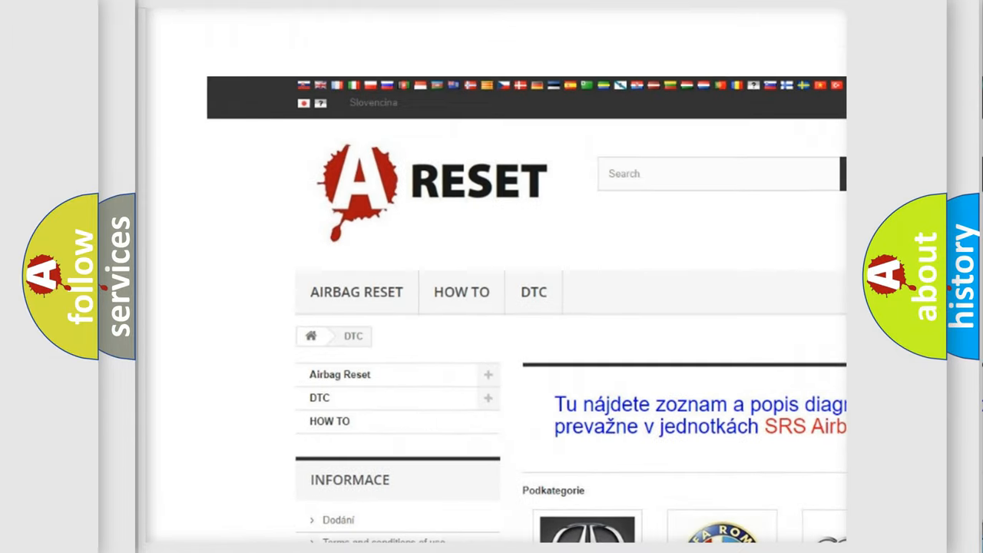
scroll("down", 3)
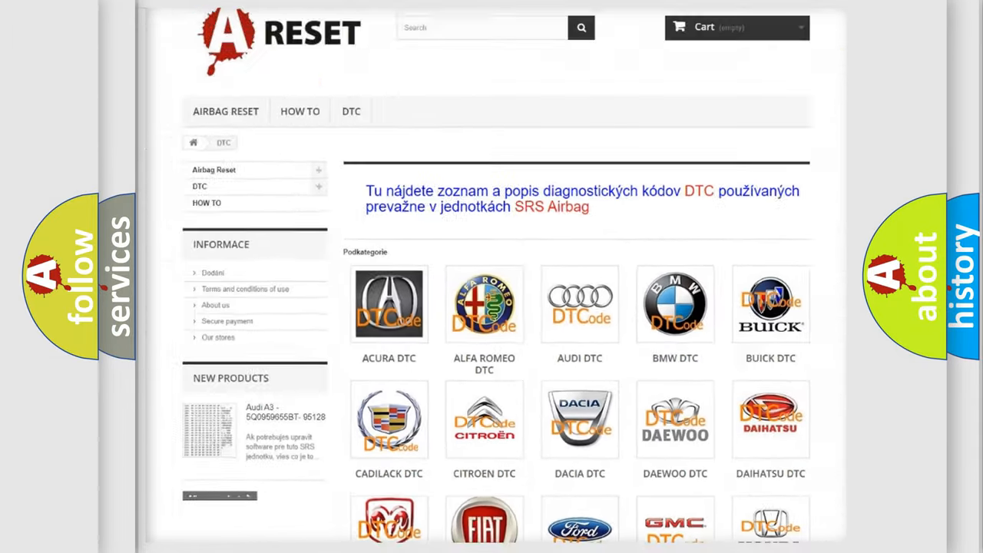
scroll("down", 3)
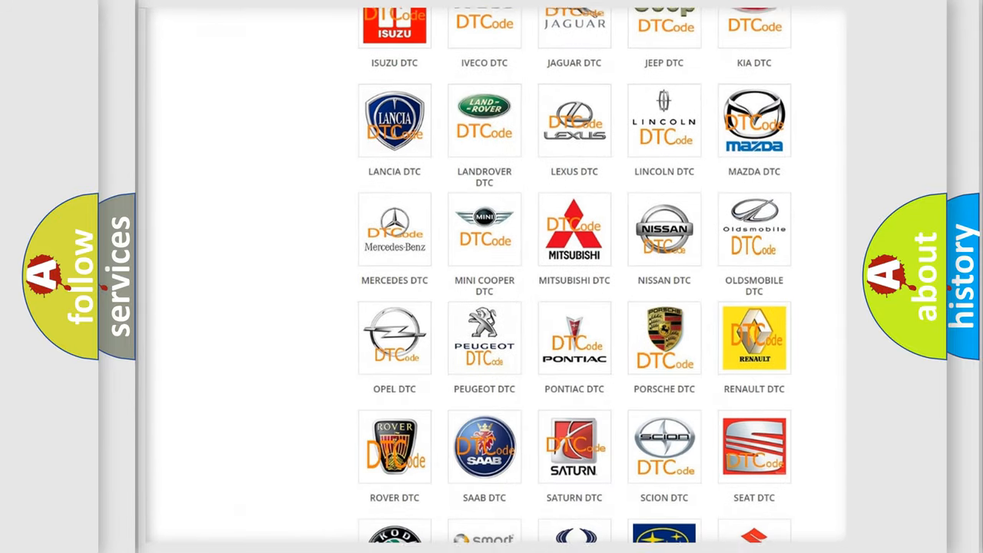
scroll("down", 3)
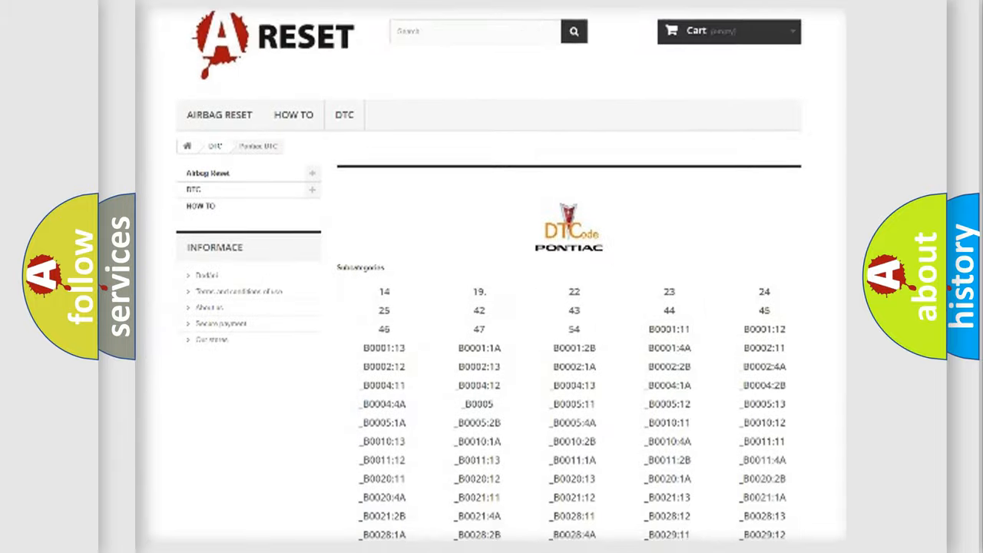
scroll("down", 3)
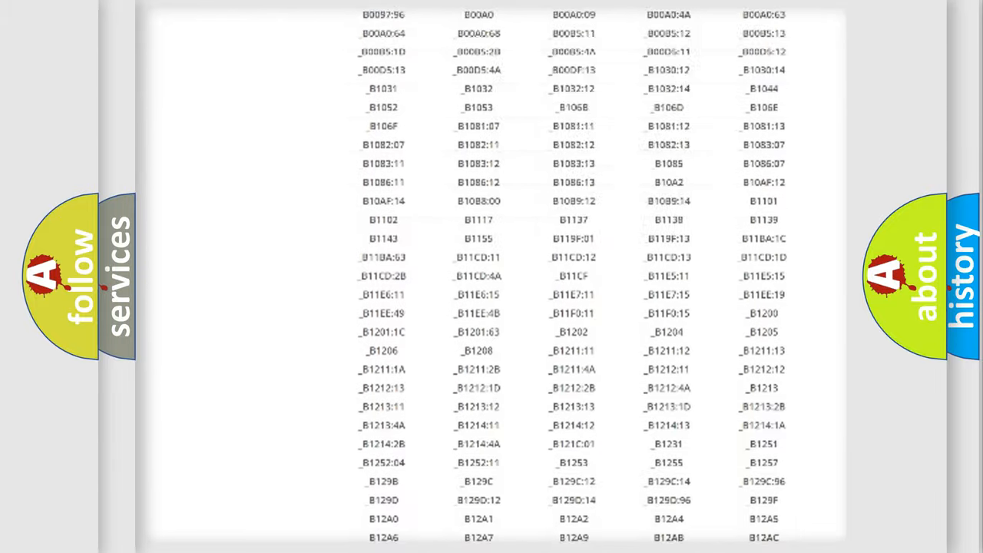